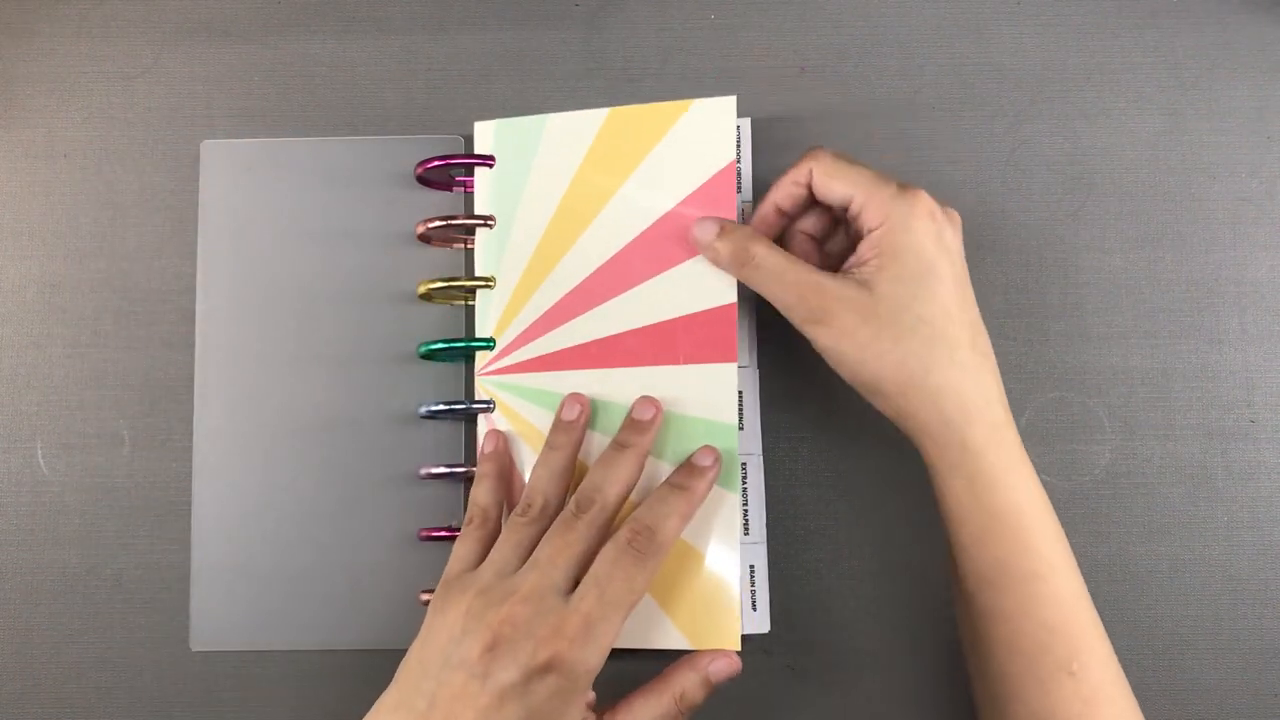
{"action": "left_click_drag", "start_coordinate": [650, 300], "coordinate": [400, 300]}
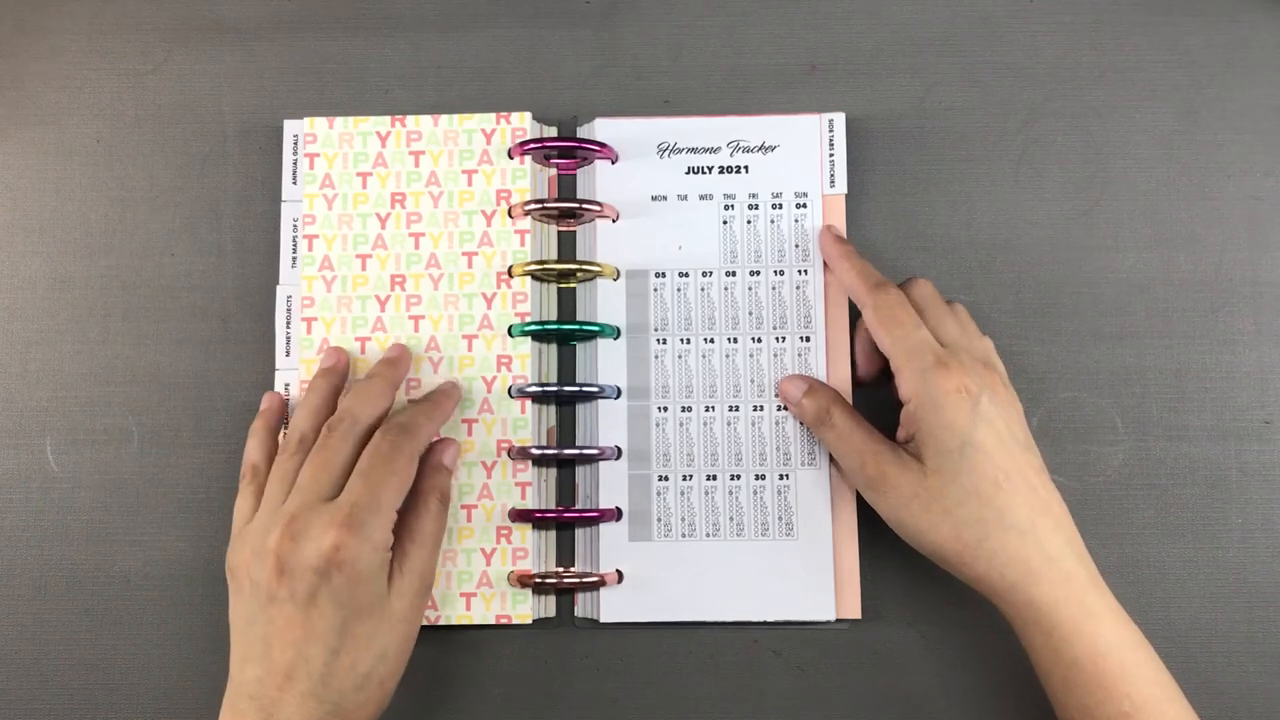
{"action": "left_click_drag", "start_coordinate": [400, 400], "coordinate": [550, 500]}
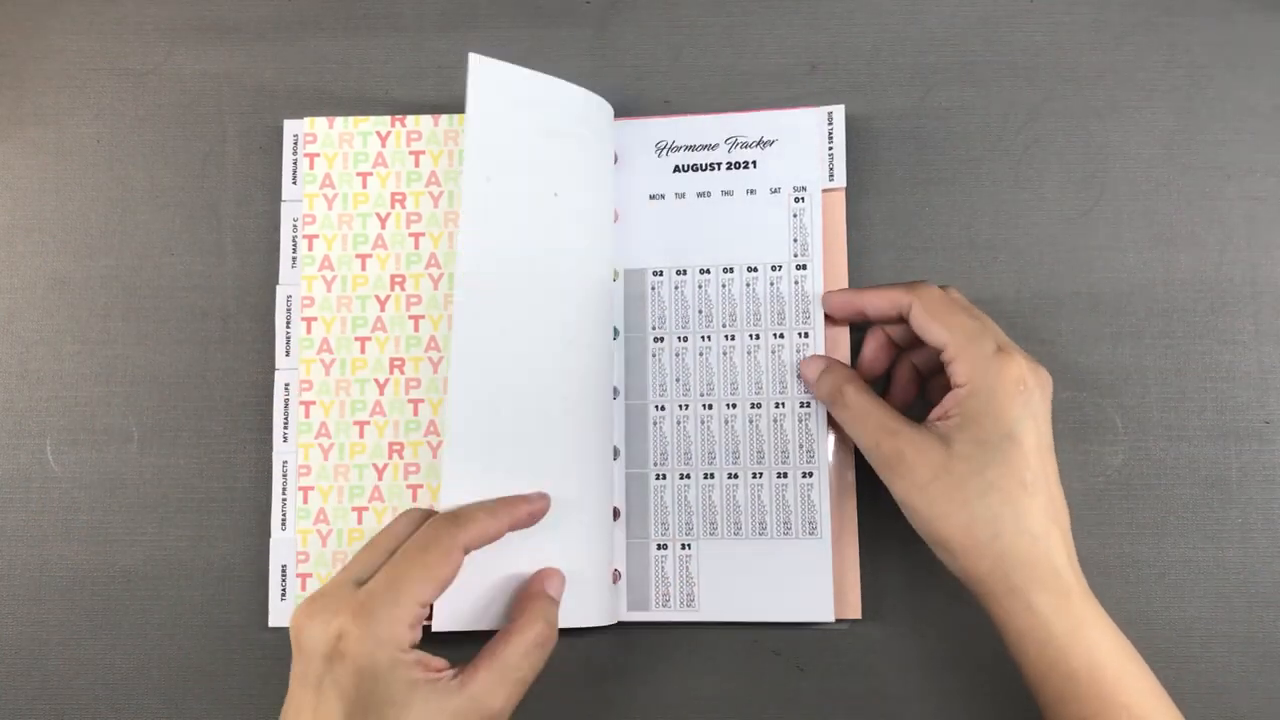